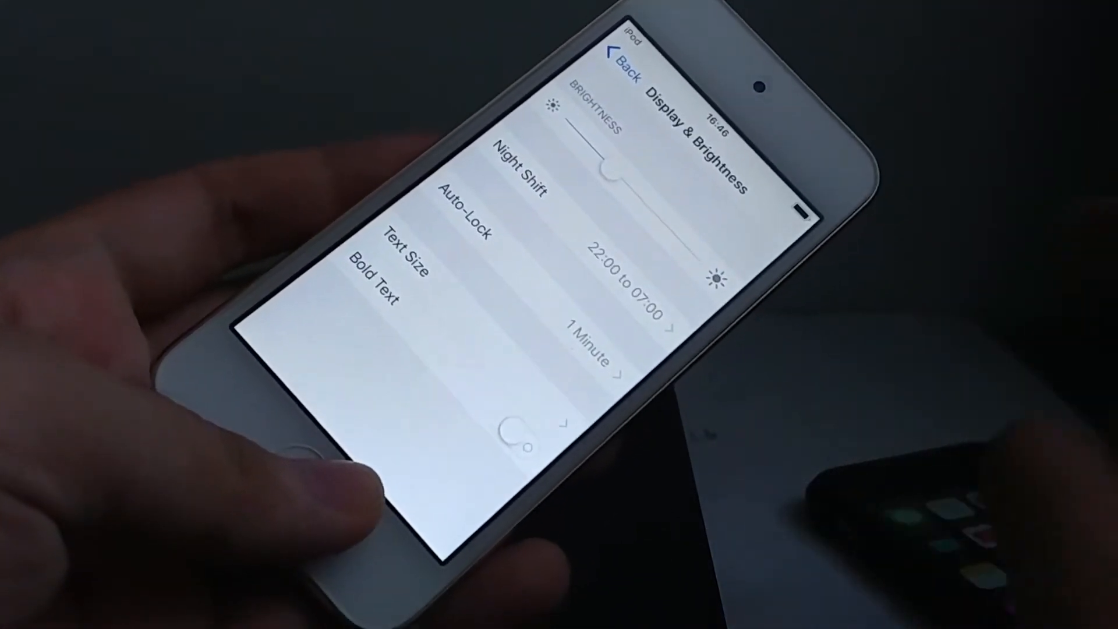
- Show the iPod touch's About page under General with its iOS 11.0 version, model and 16 GB capacity
{"action": "left_click", "coordinate": [624, 55]}
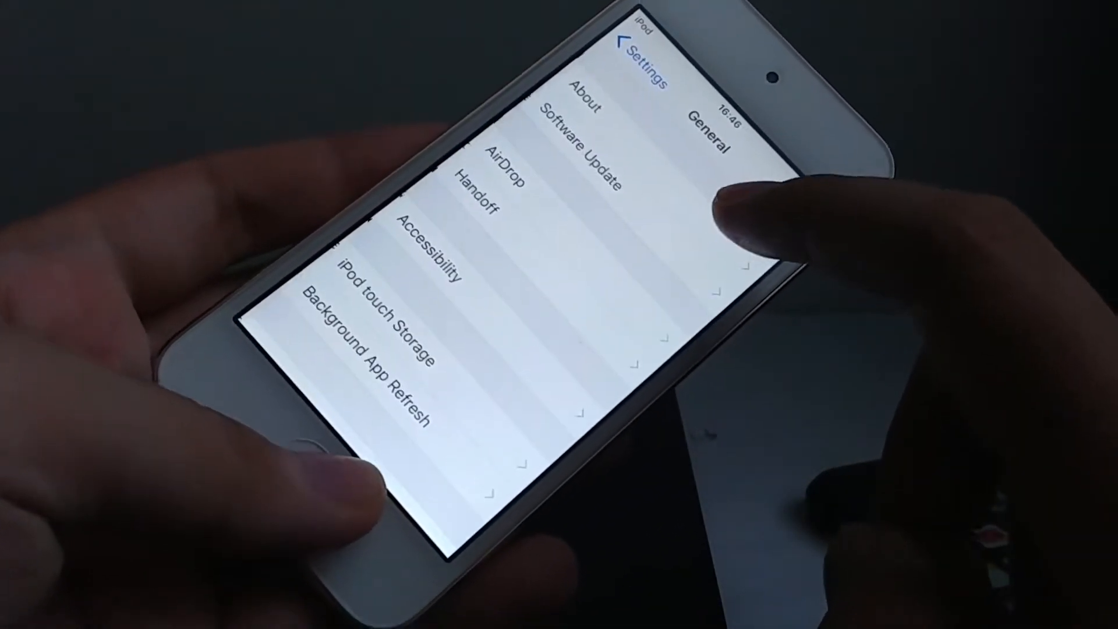
{"action": "left_click", "coordinate": [581, 97]}
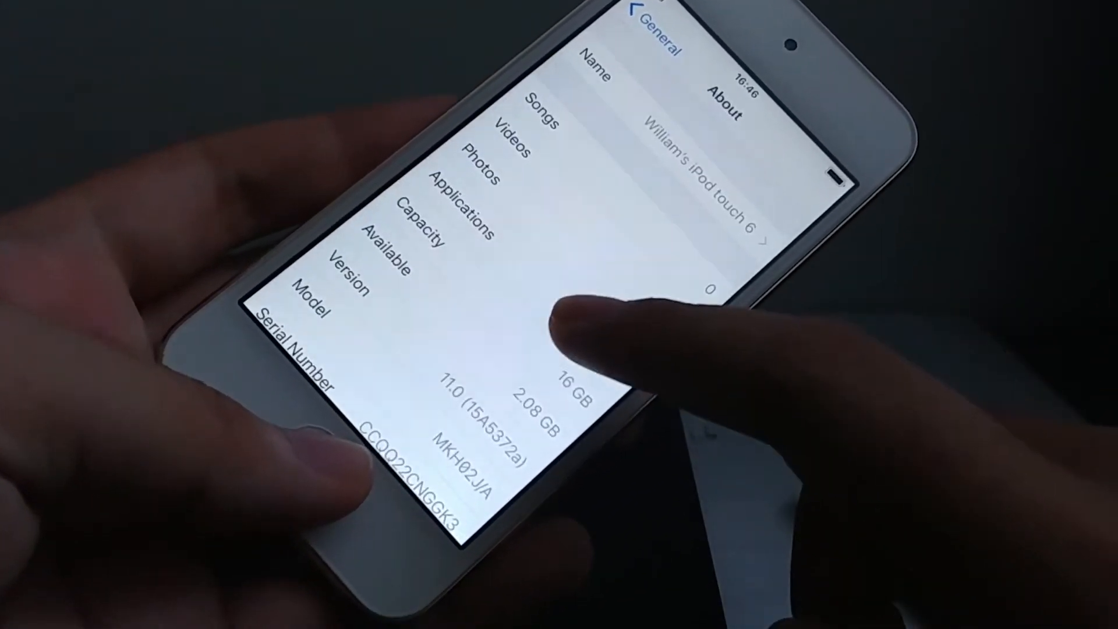